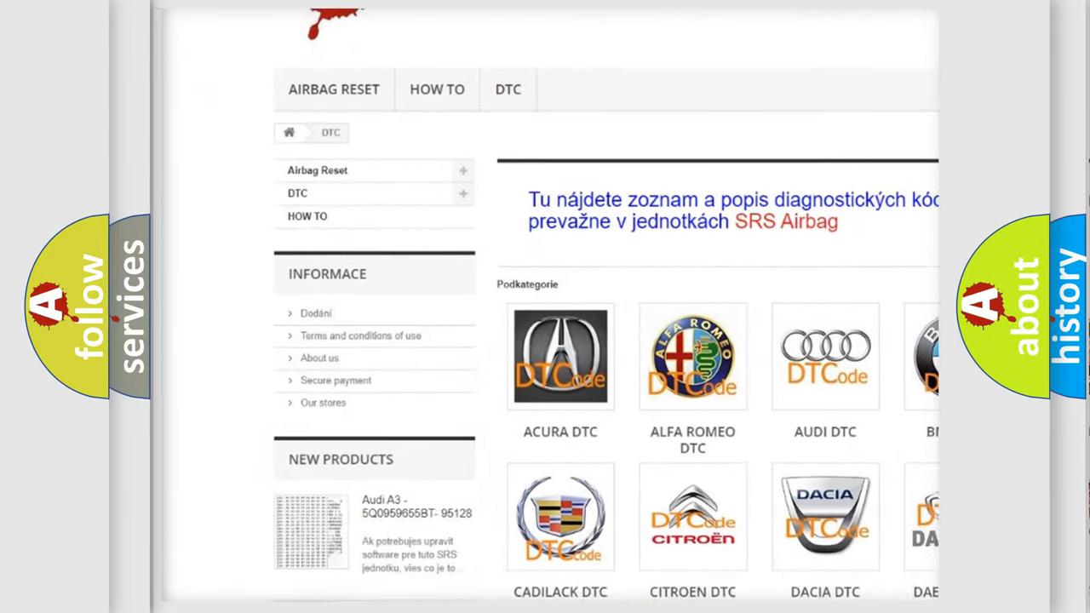
pyautogui.scroll(-3)
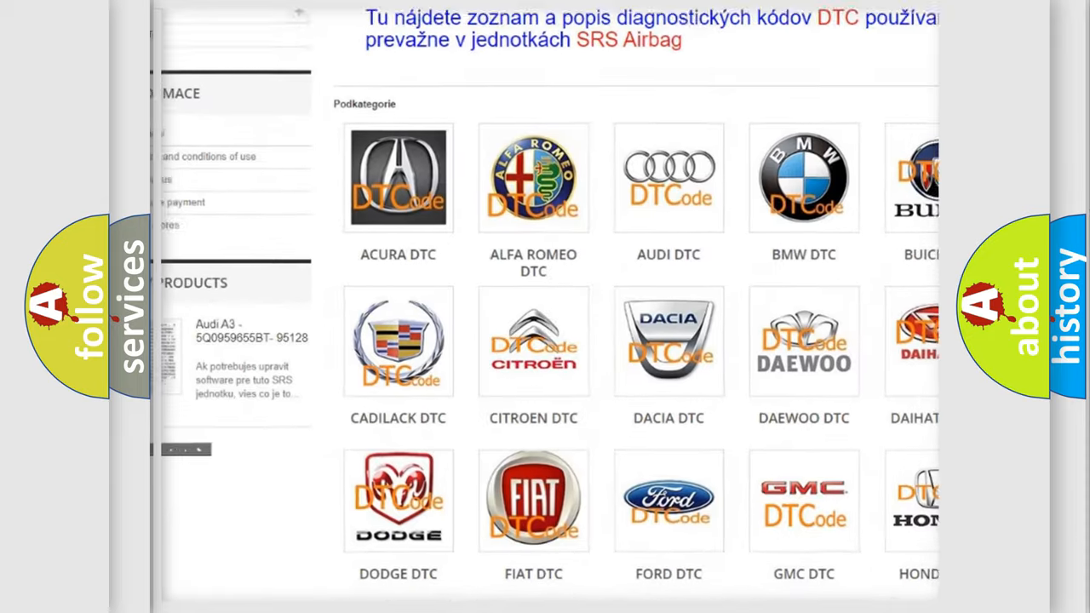
pyautogui.scroll(-3)
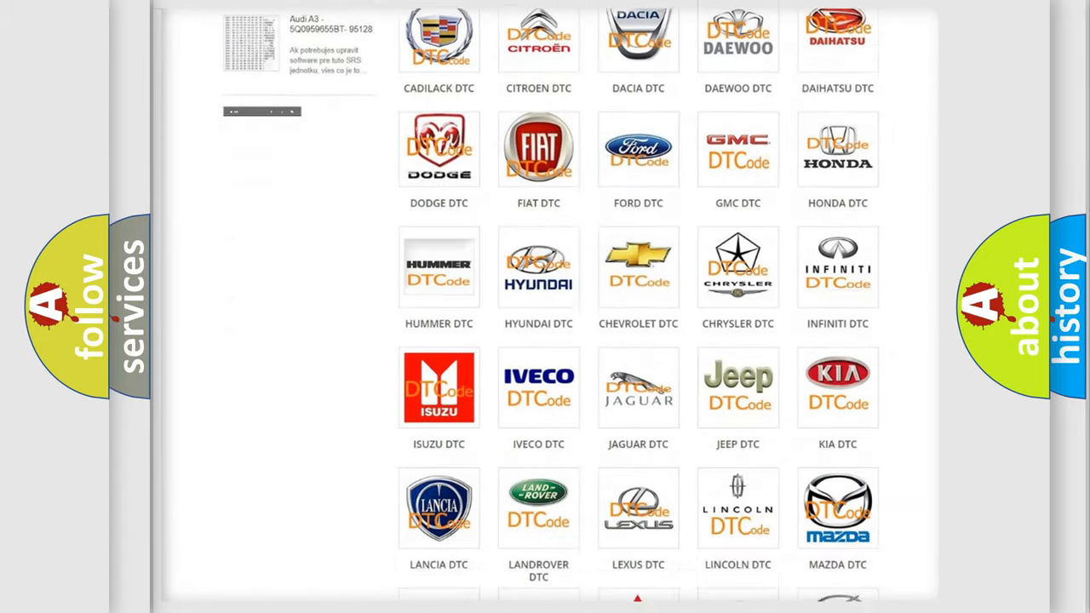
pyautogui.scroll(-3)
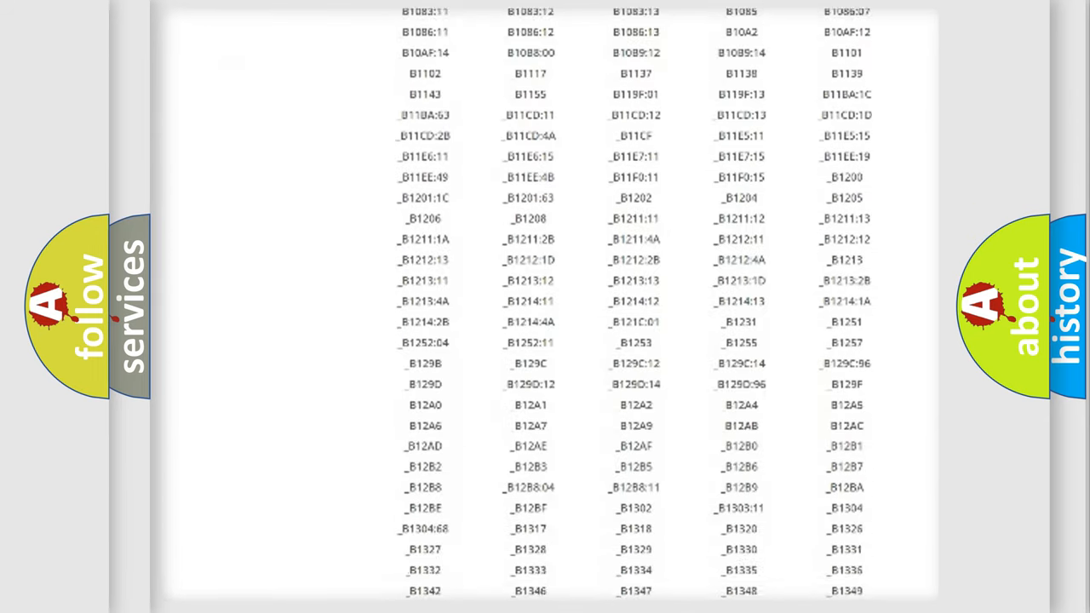
pyautogui.scroll(-3)
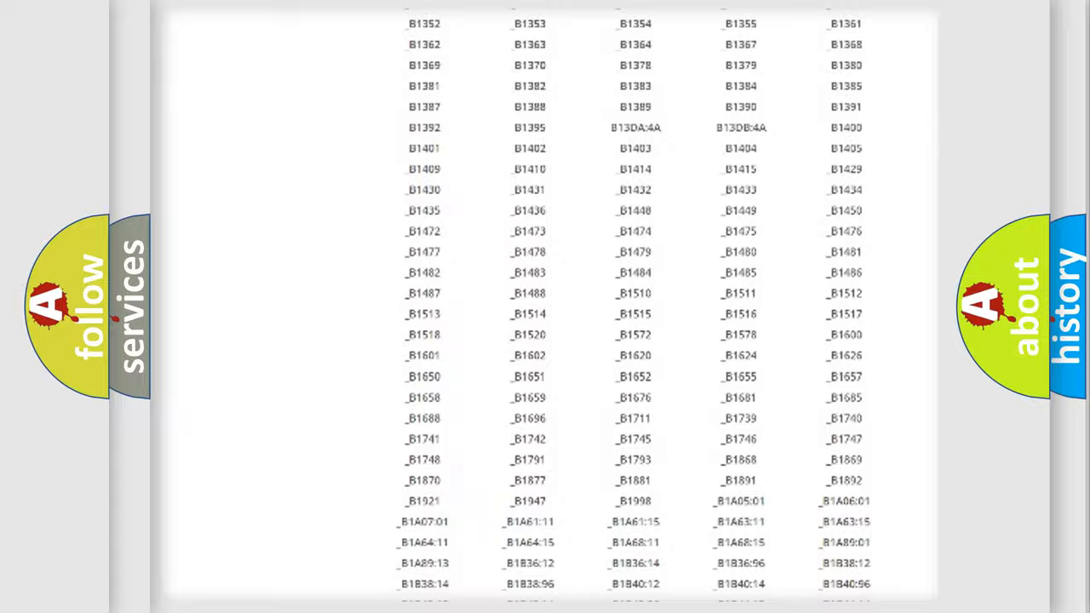